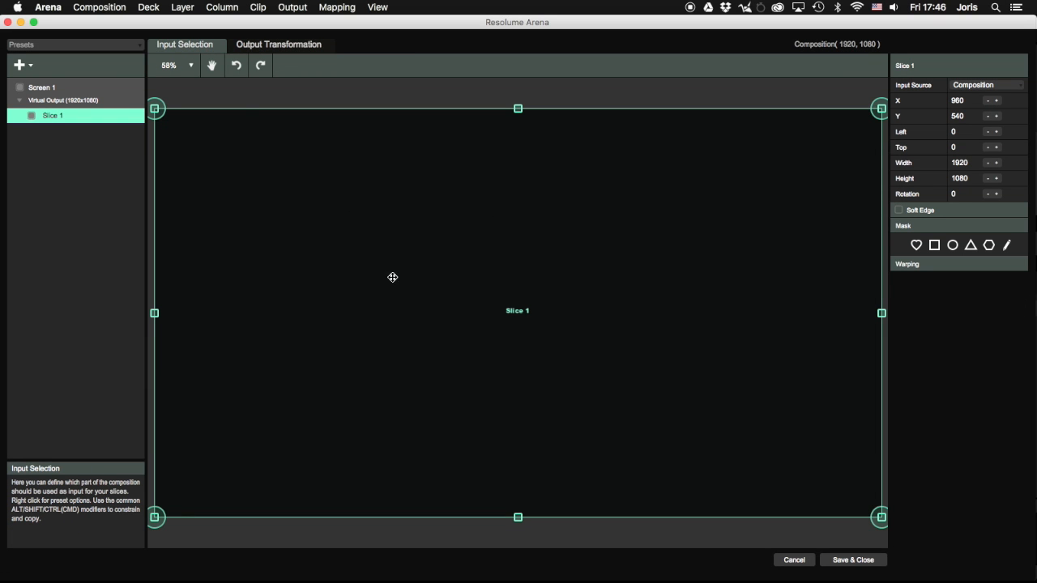
mouse_move(489, 247)
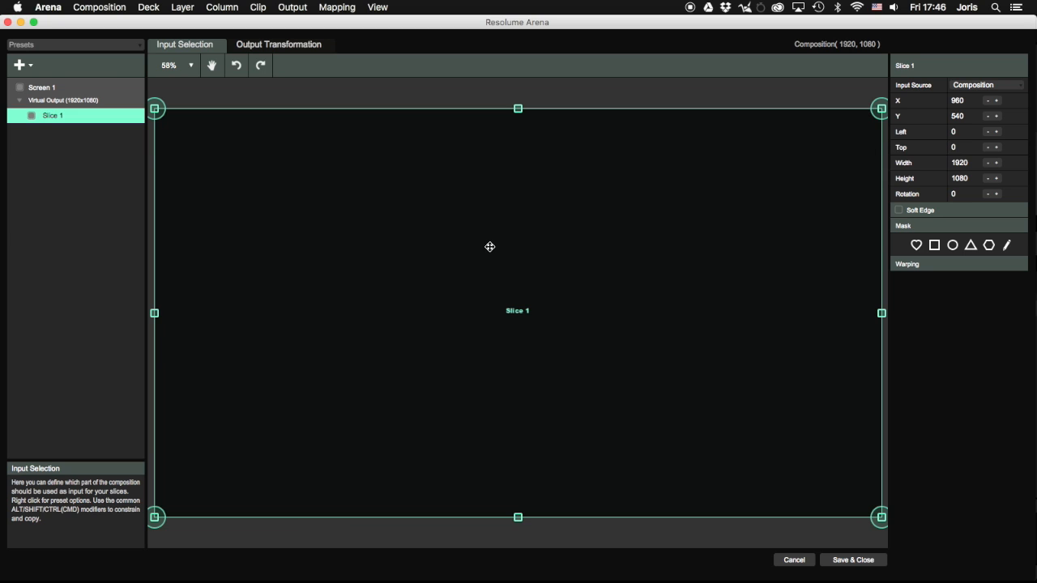
Step: Add a triangle polygon slice and set its width and height to 240
left_click(20, 63)
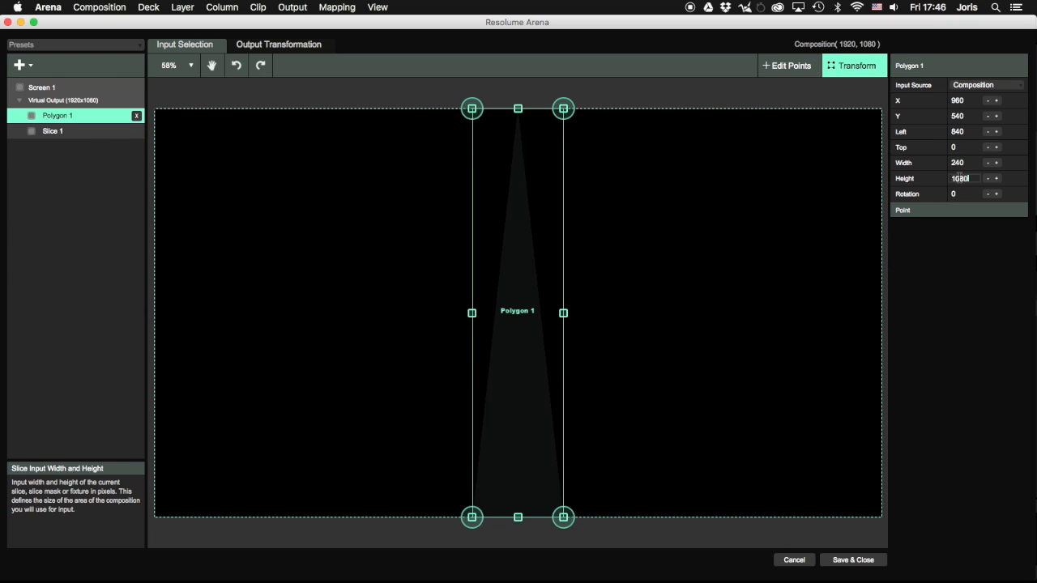
type("240")
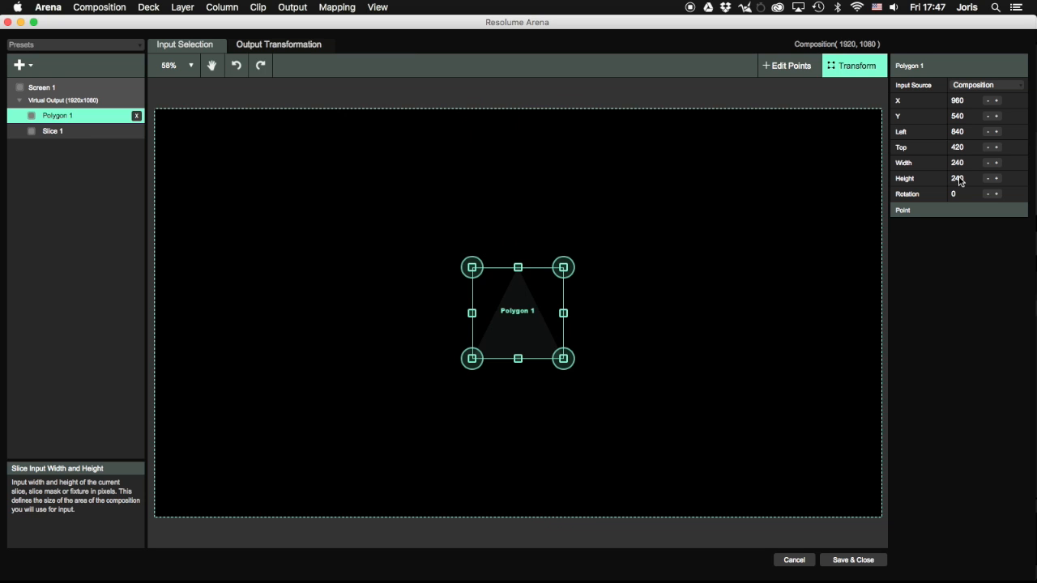
left_click(52, 132)
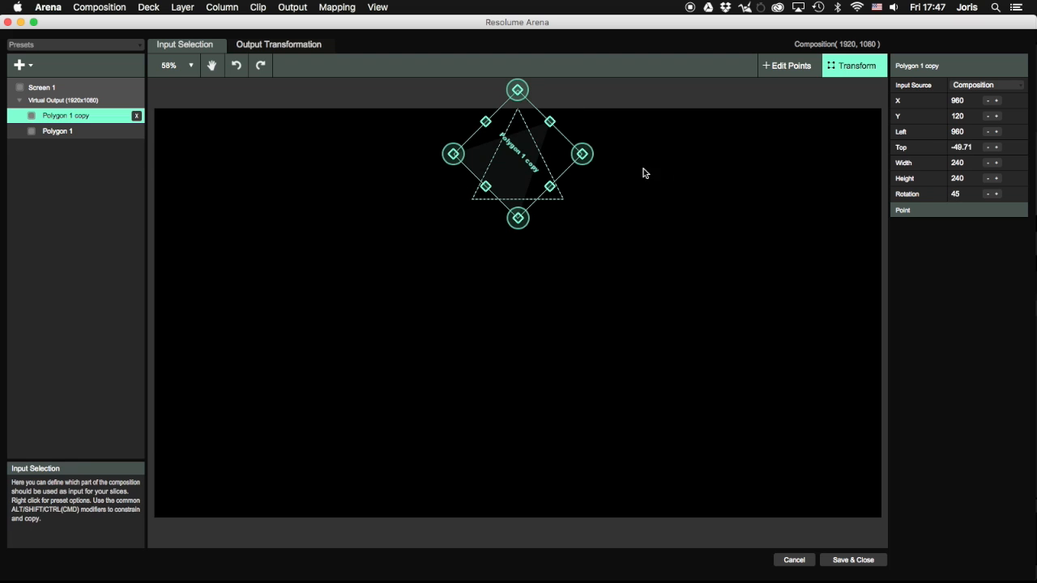
Step: Move the 45-degree rotated triangle copy to the right of the original triangle
left_click_drag(518, 154, 624, 194)
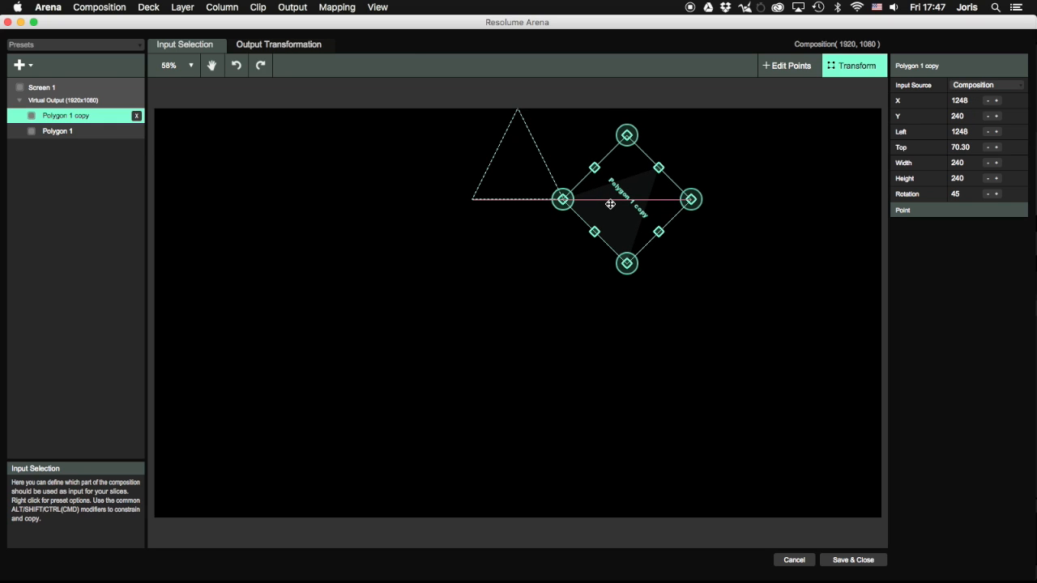
left_click(999, 100)
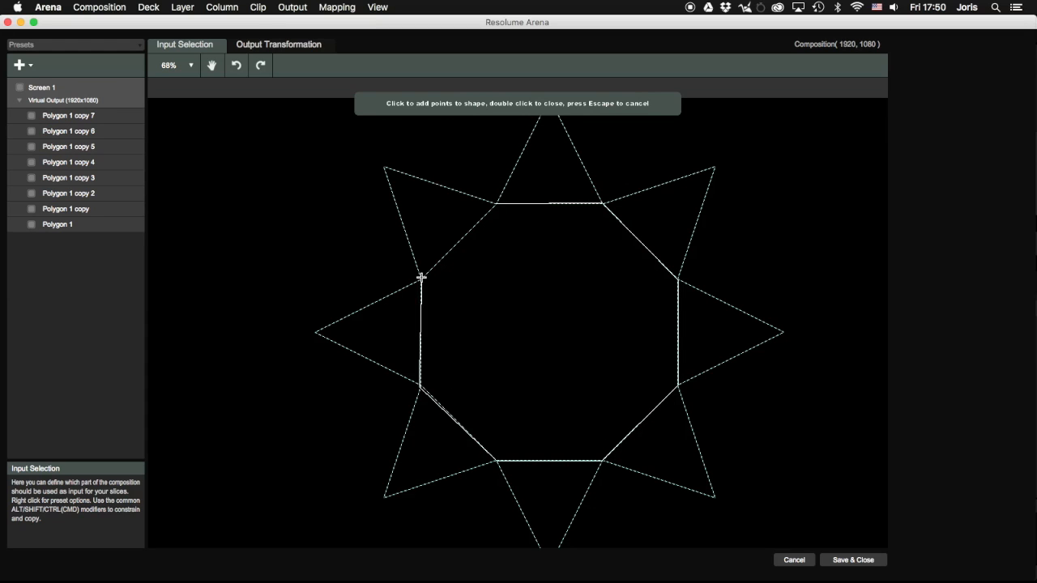
Step: Close the octagon polygon that fills the centre of the star ring
double_click(420, 278)
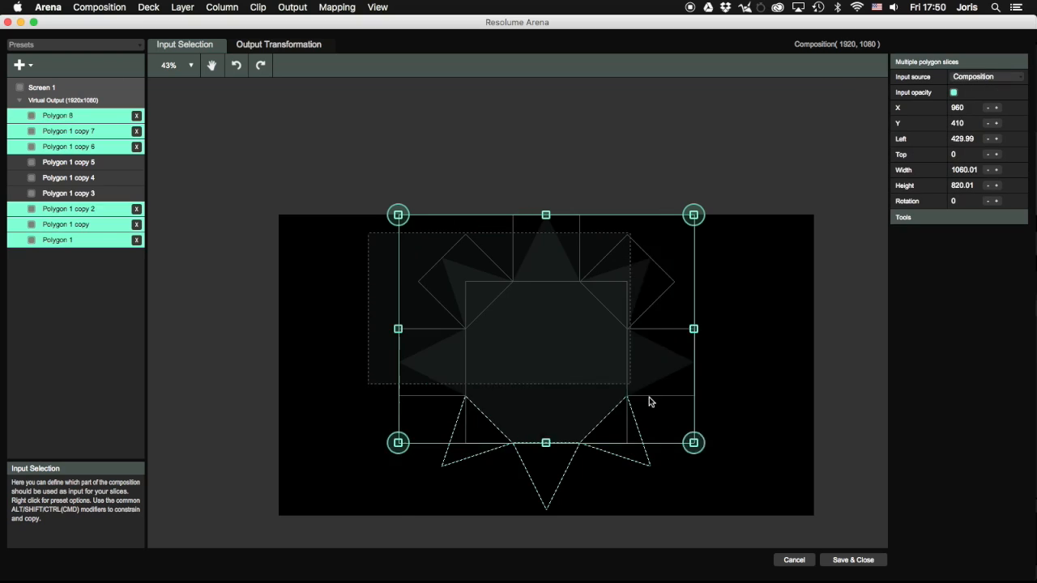
Step: Drag the nine star slices together to the middle of the composition
left_click_drag(693, 442, 692, 515)
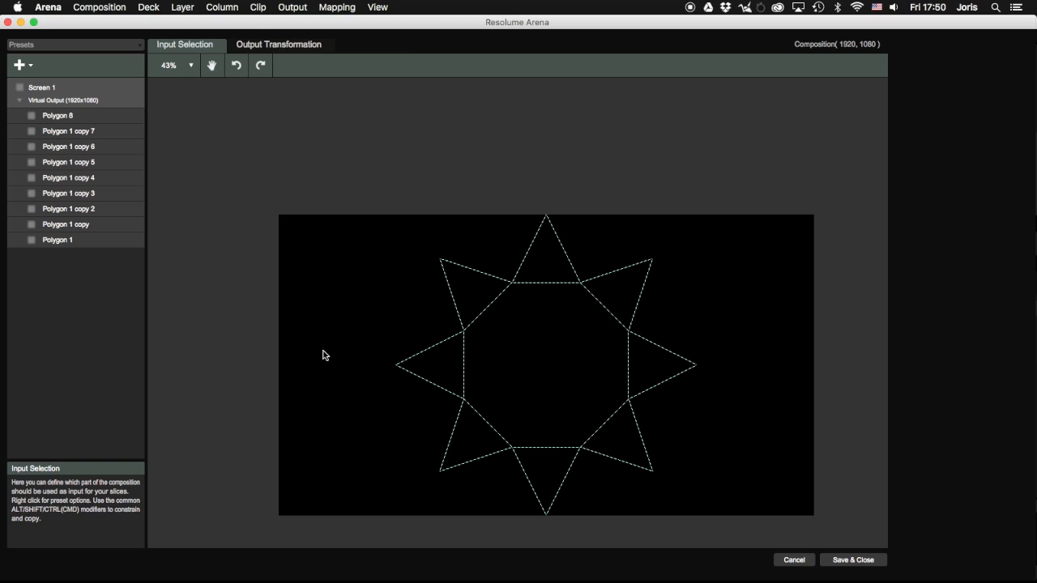
left_click(279, 44)
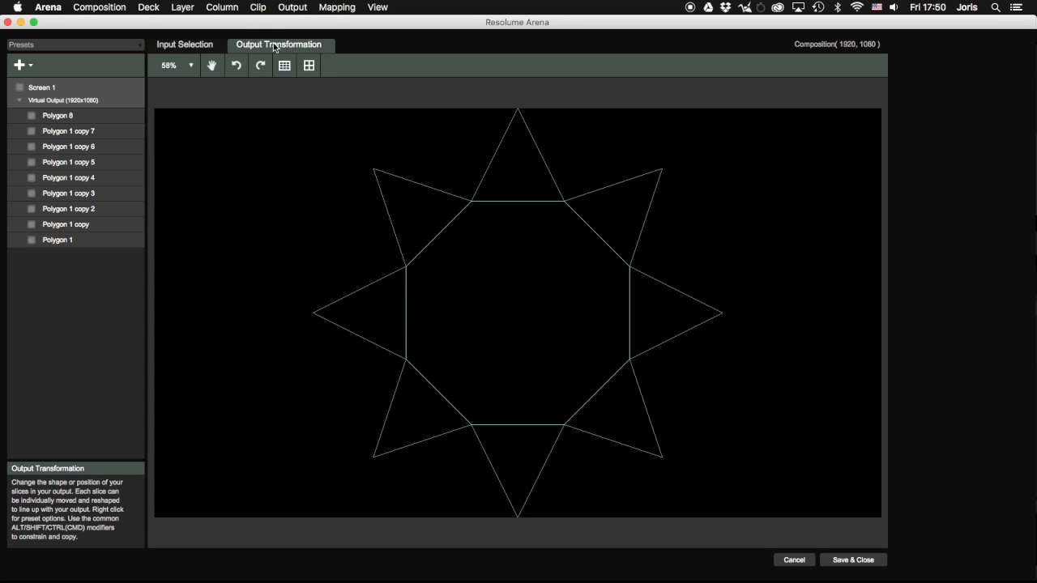
mouse_move(666, 446)
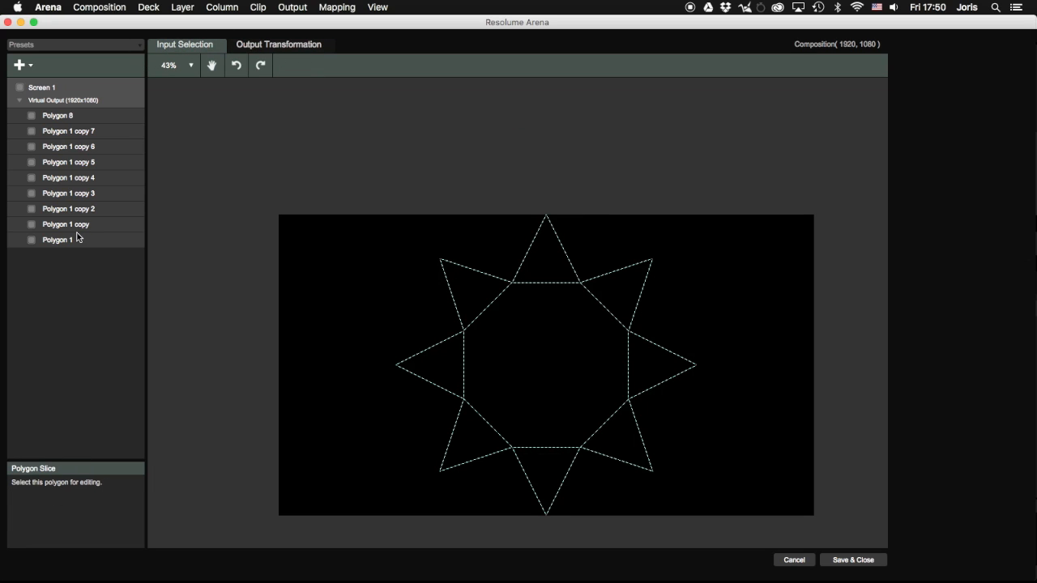
left_click(58, 240)
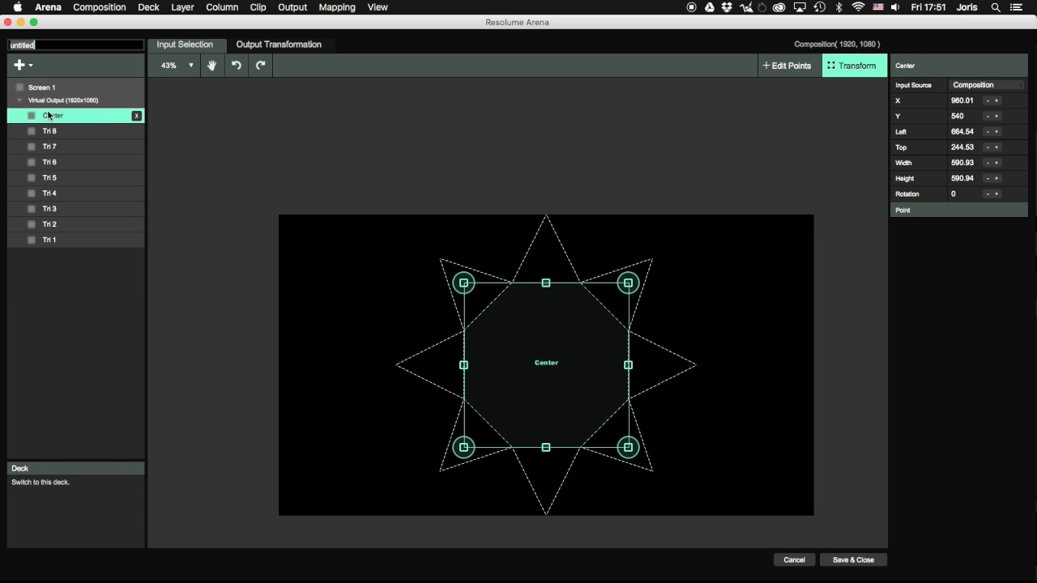
Step: Enter 'TheS' as the beginning of the preset name
type("TheS")
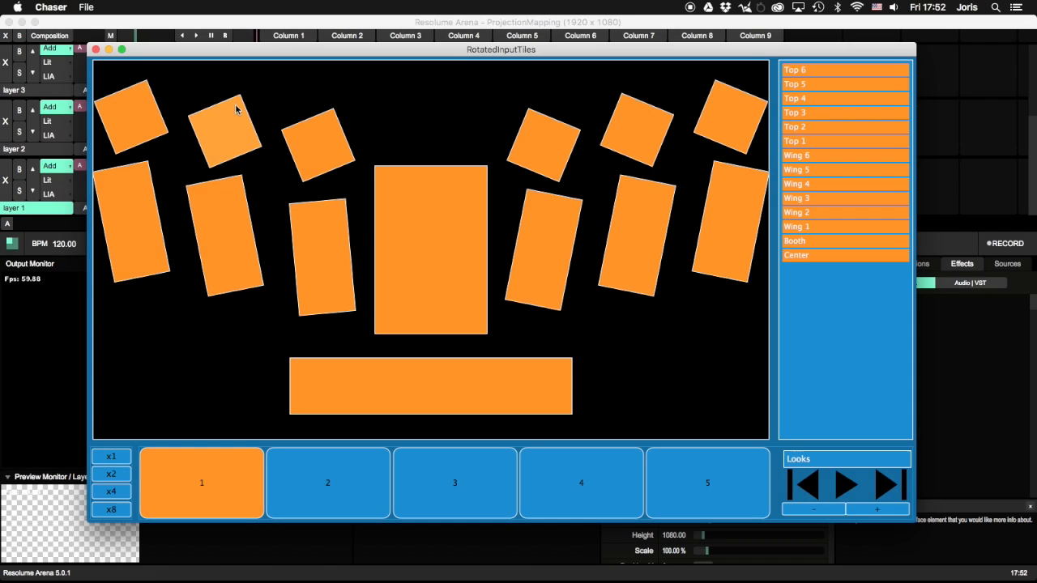
Step: Create the SunChaser chaser and accept the found Res 5 setup file
left_click(83, 7)
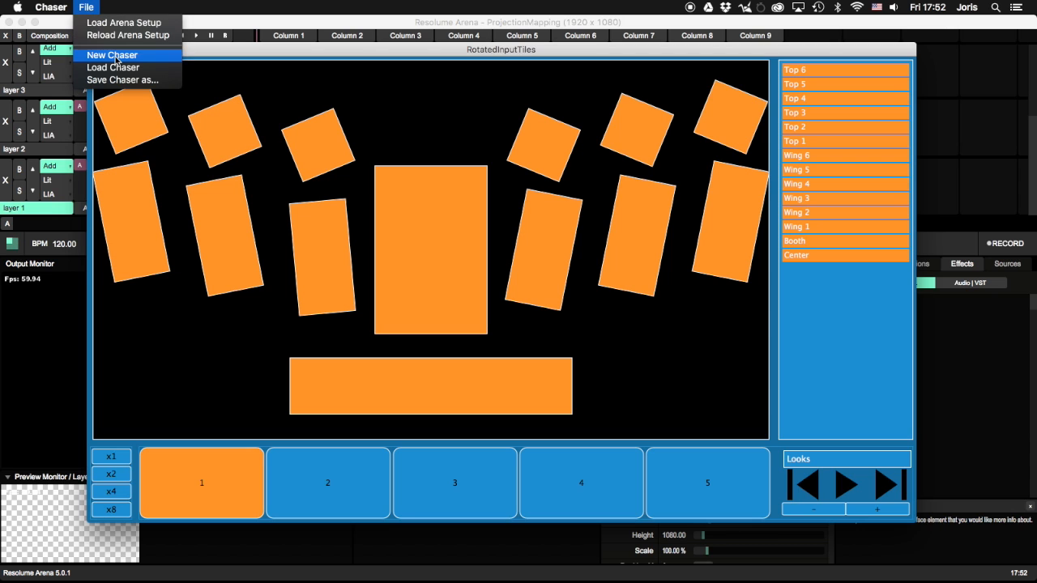
left_click(112, 54)
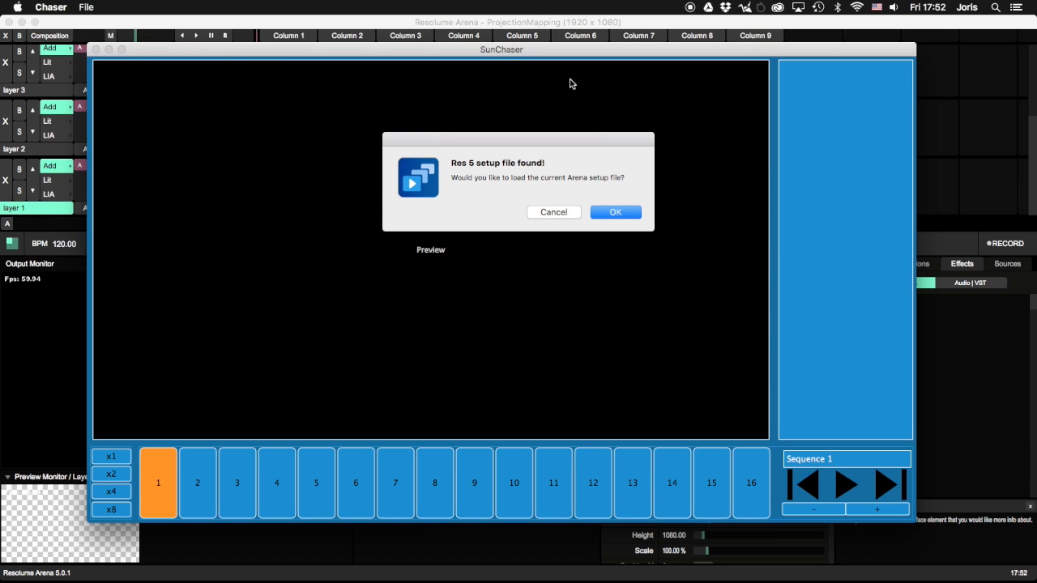
left_click(615, 212)
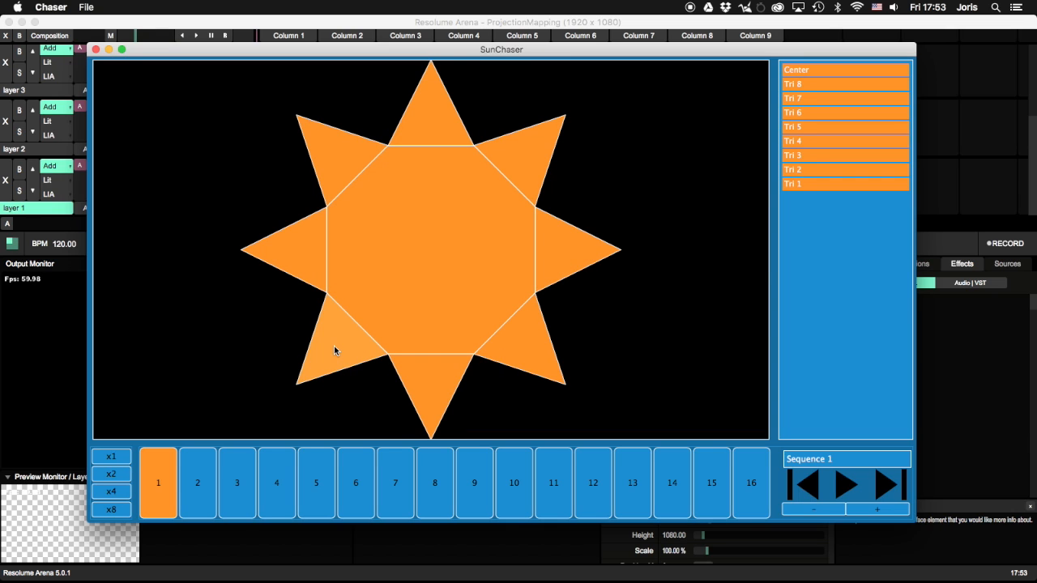
Step: Set up the Looks sequence so its first step shows the full star lit
left_click(197, 483)
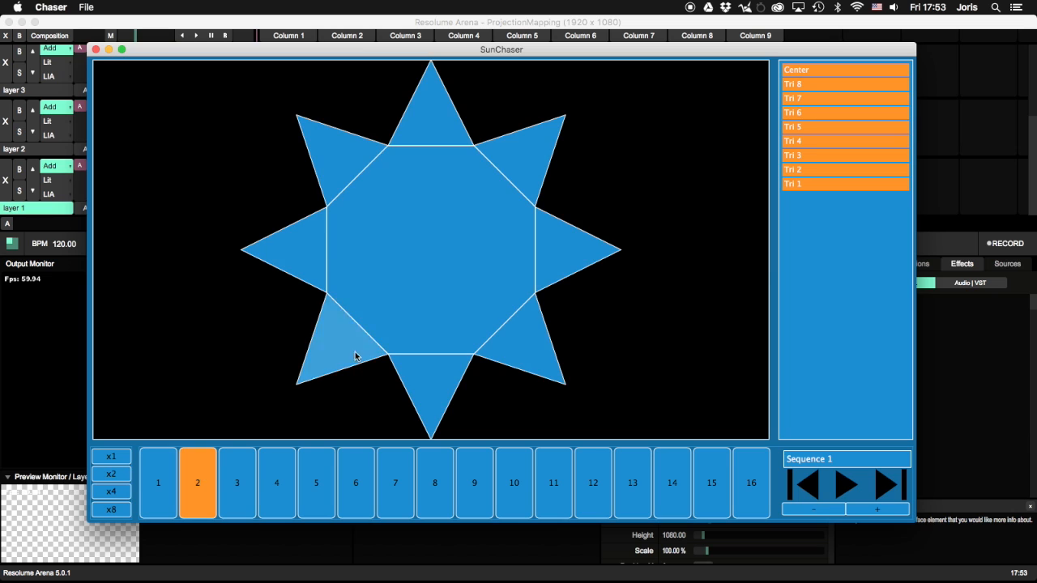
left_click(236, 482)
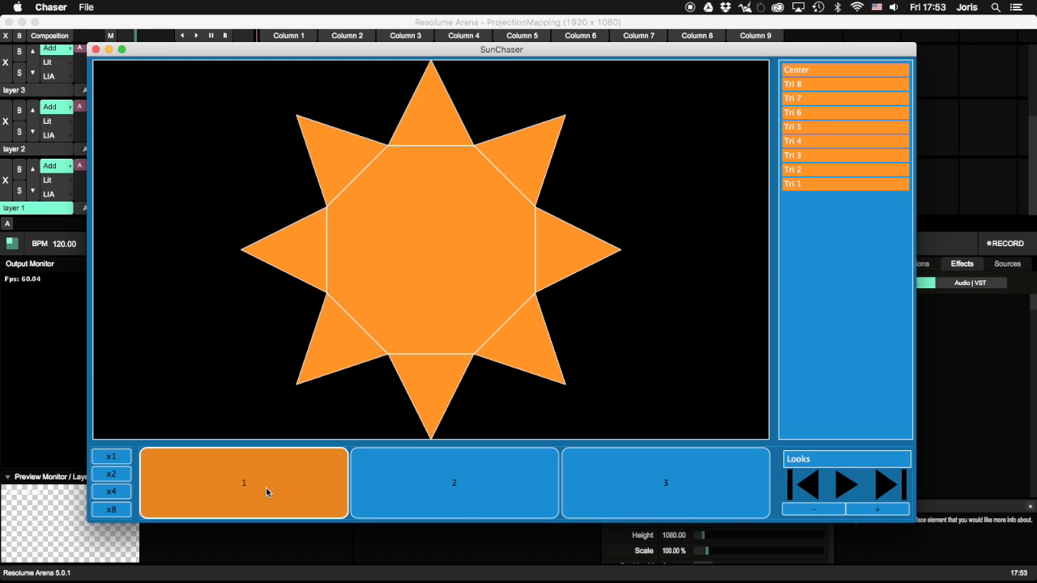
left_click(661, 483)
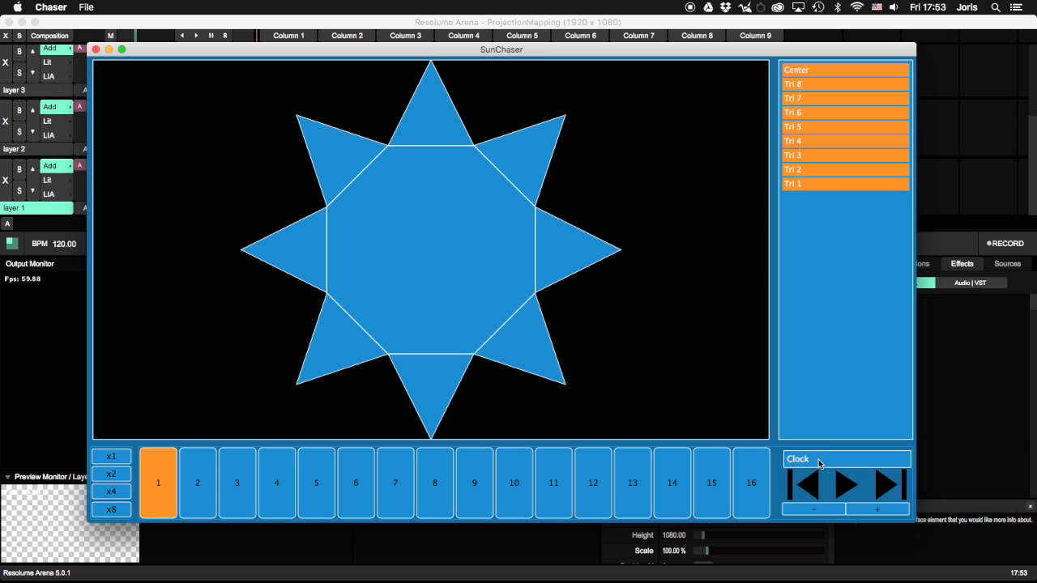
Step: Program the Clock steps one triangle at a time, then play and pause the sequence
left_click(198, 482)
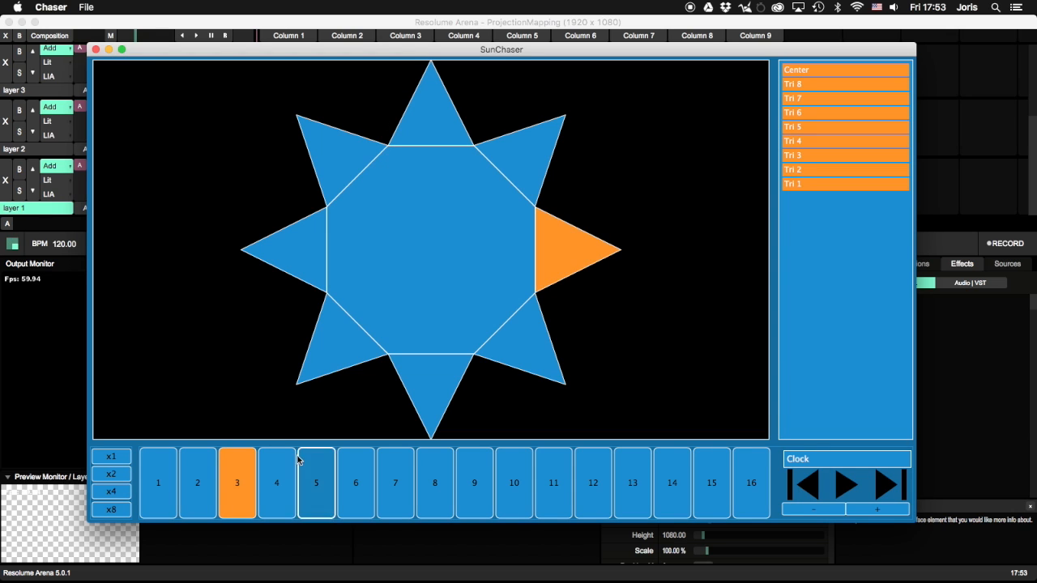
left_click(317, 483)
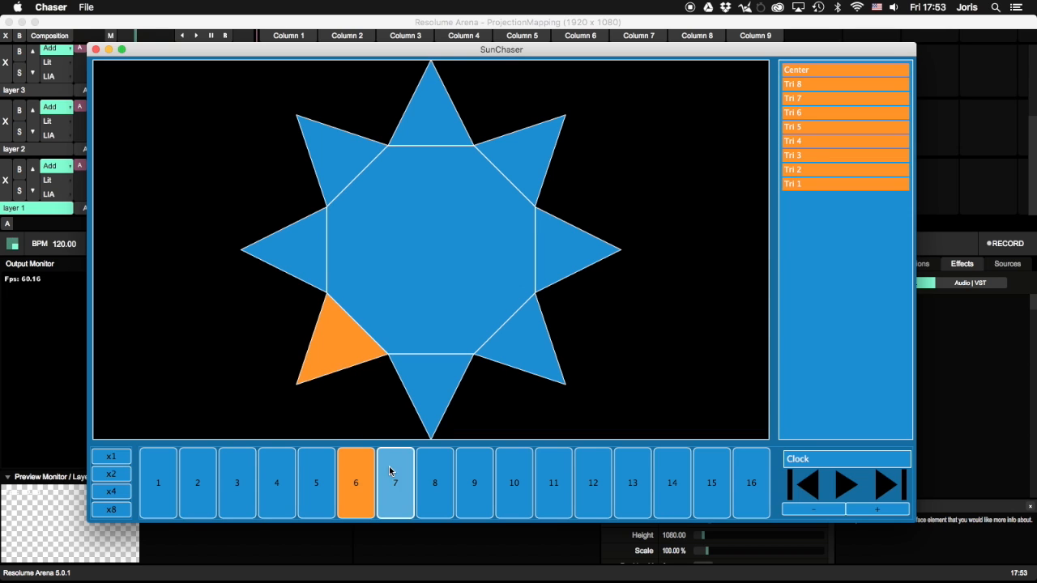
left_click(435, 484)
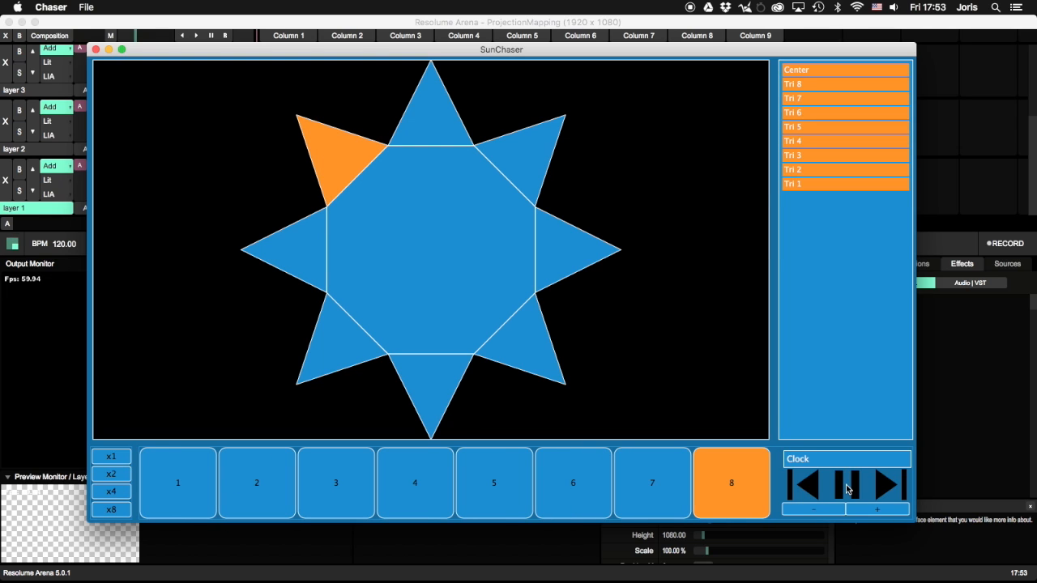
left_click(178, 482)
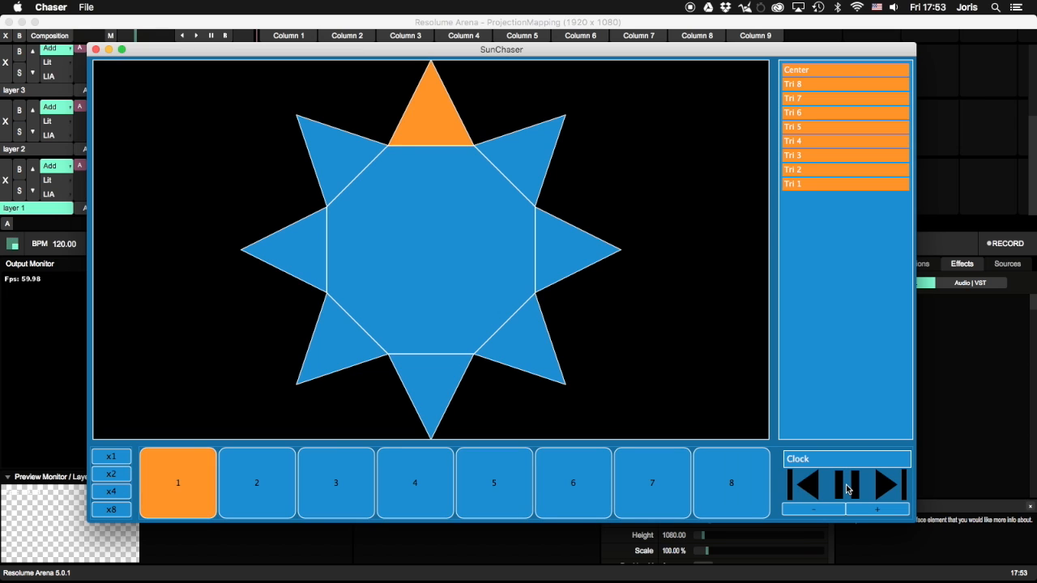
left_click(257, 483)
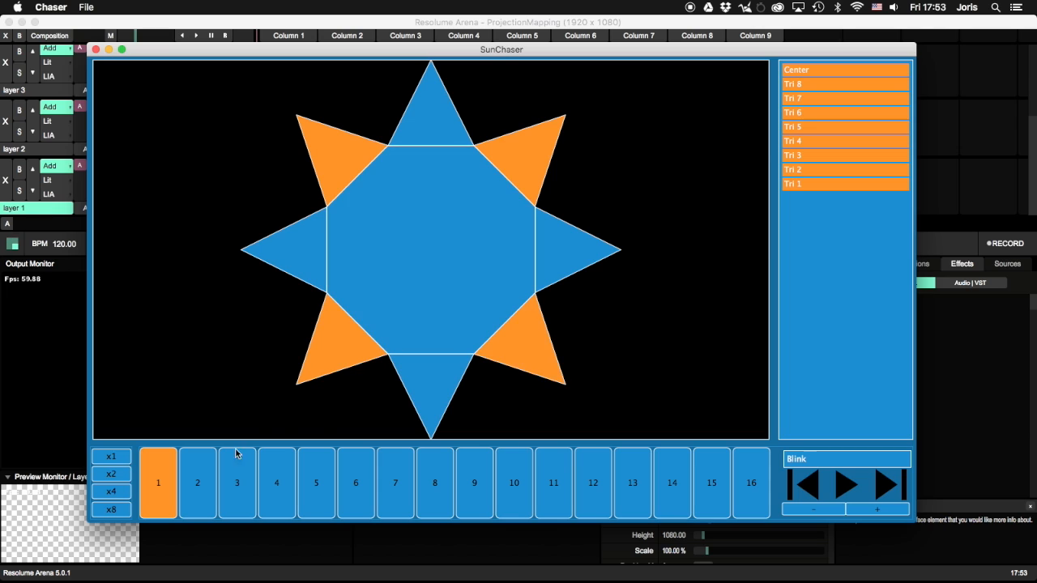
Step: Program the Blink steps alternating diagonal triangles with top, bottom, left and right ones
left_click(197, 483)
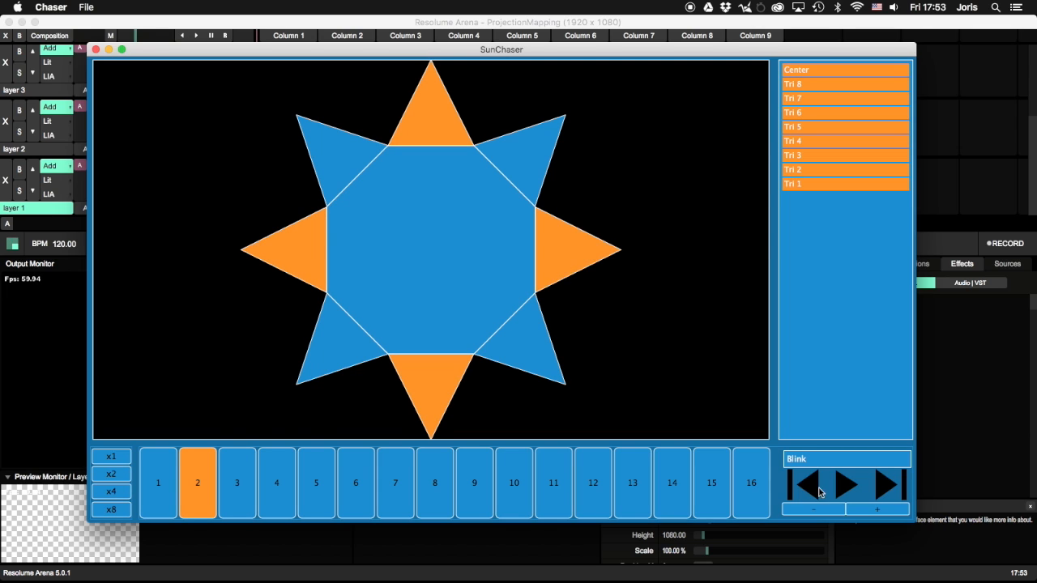
left_click(811, 509)
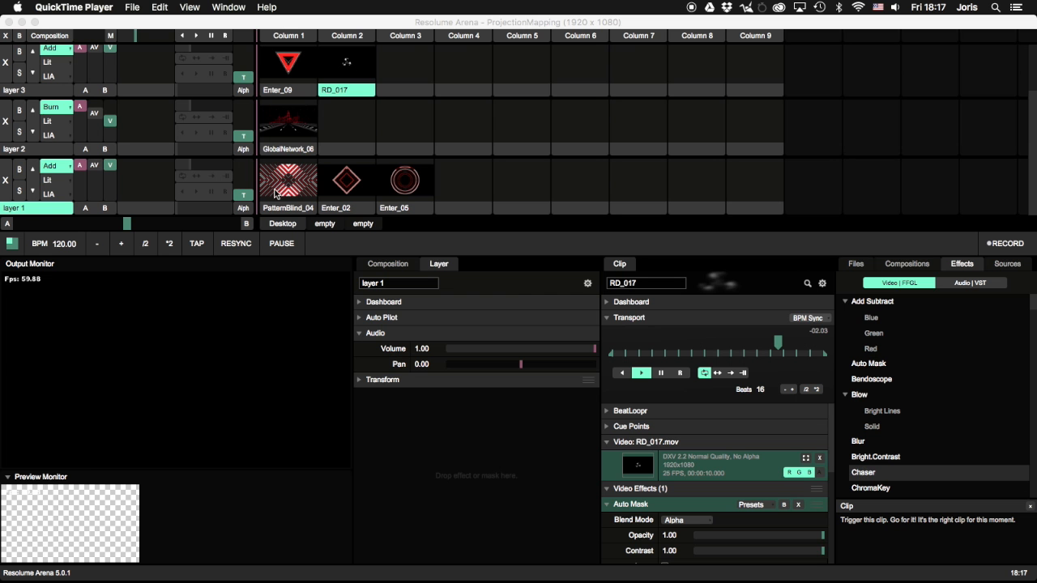
Step: Zero layer 1's Chaser scaling, trigger Enter_02, Enter_05, PatternBlind_04, then GlobalNetwork_06 on layer 2
left_click(287, 180)
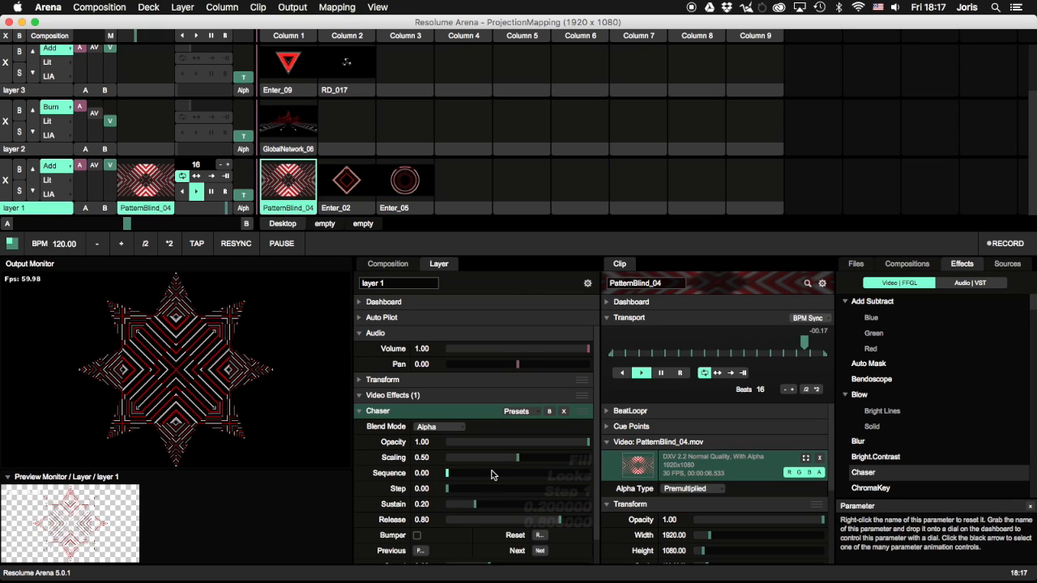
left_click_drag(503, 458, 447, 458)
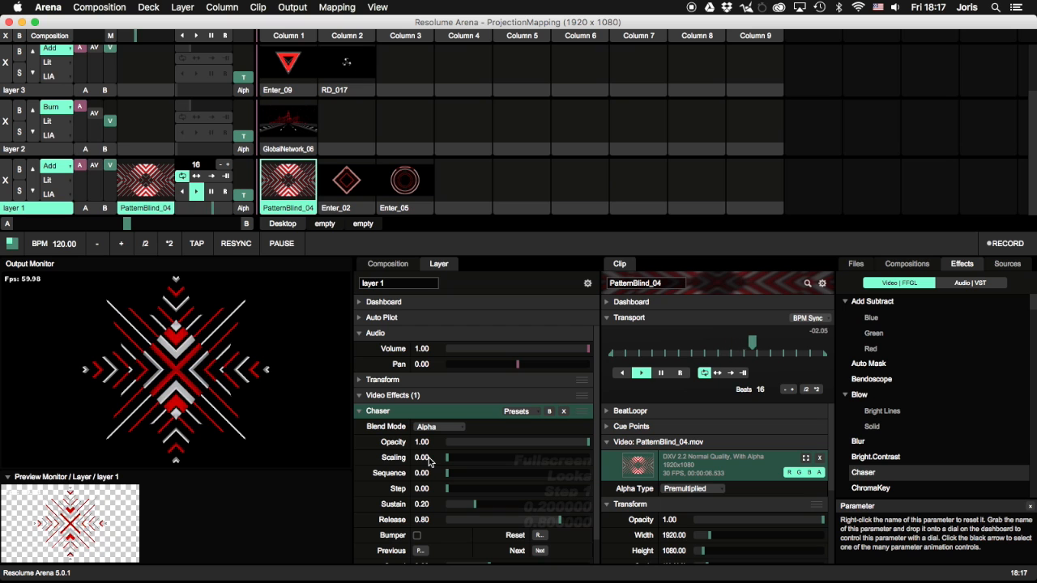
left_click(346, 181)
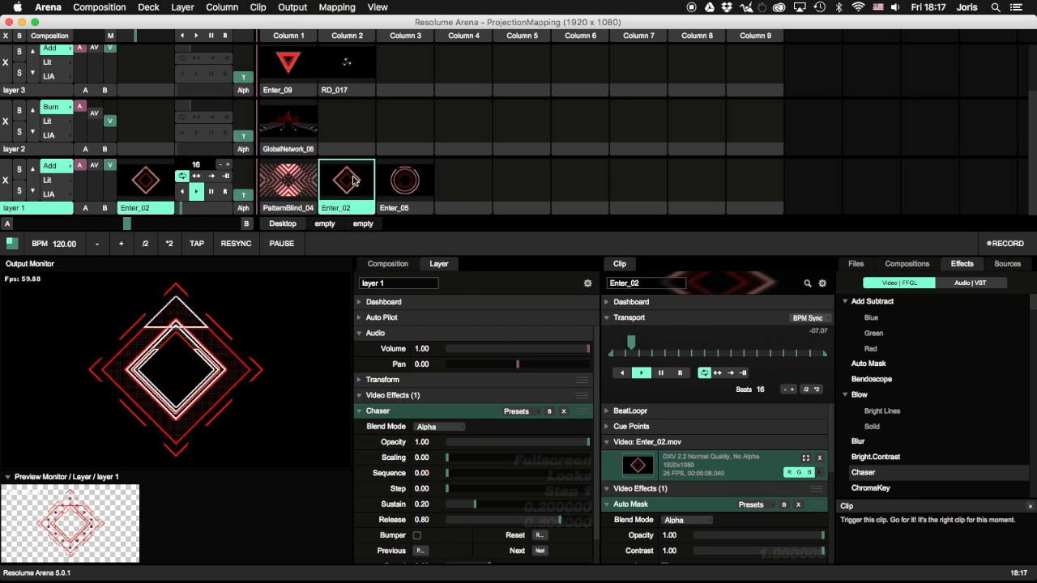
left_click(405, 179)
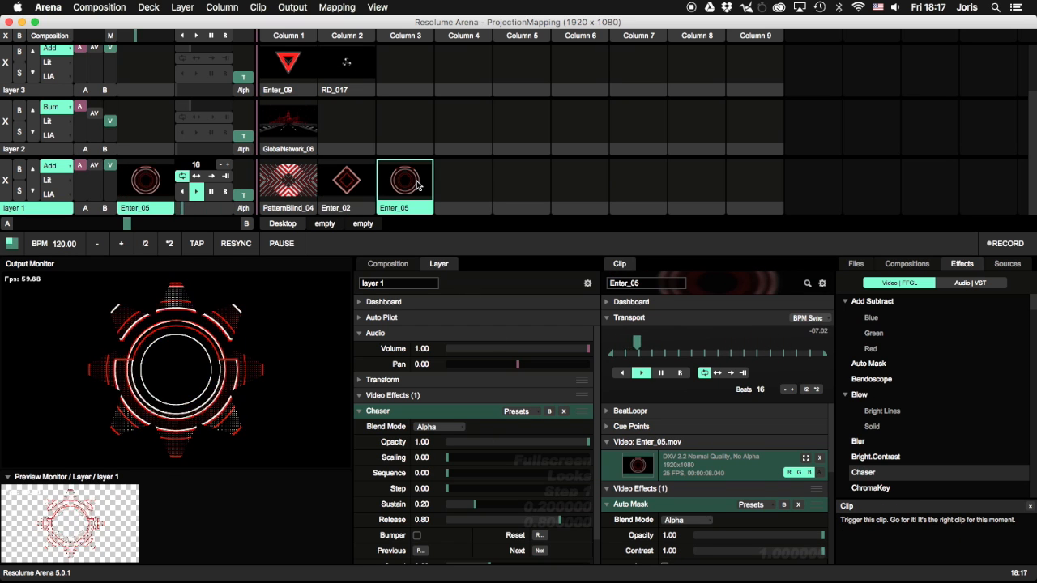
left_click(288, 180)
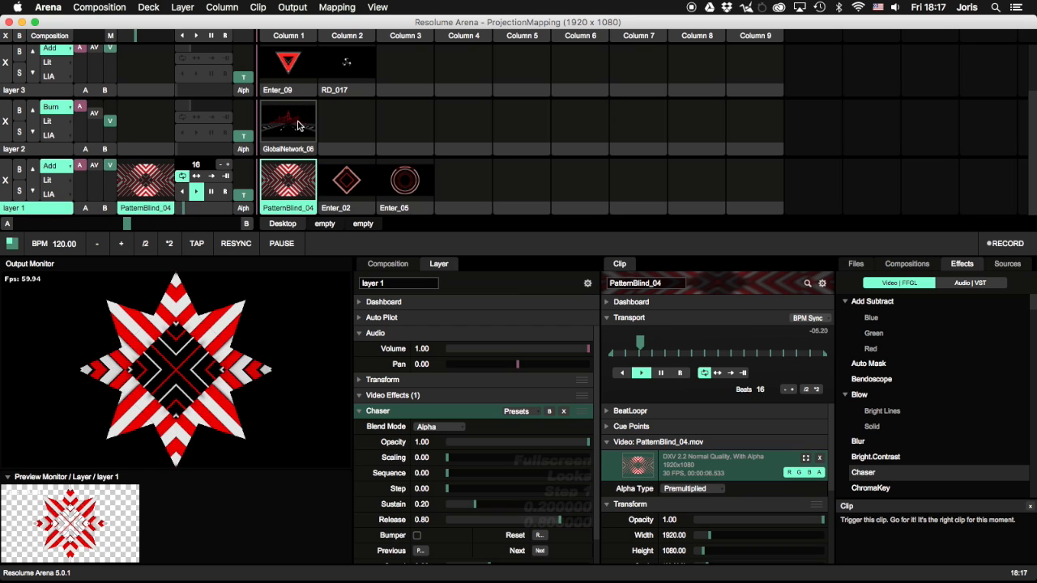
left_click(287, 125)
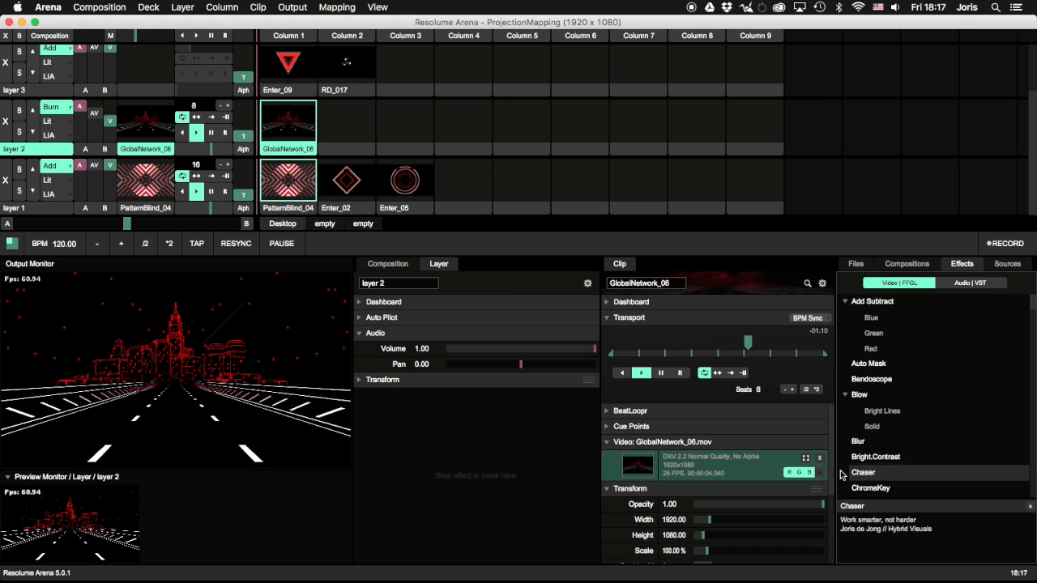
Step: Add the Chaser effect to layer 2 and trigger the Enter_09 clip on layer 3
double_click(862, 471)
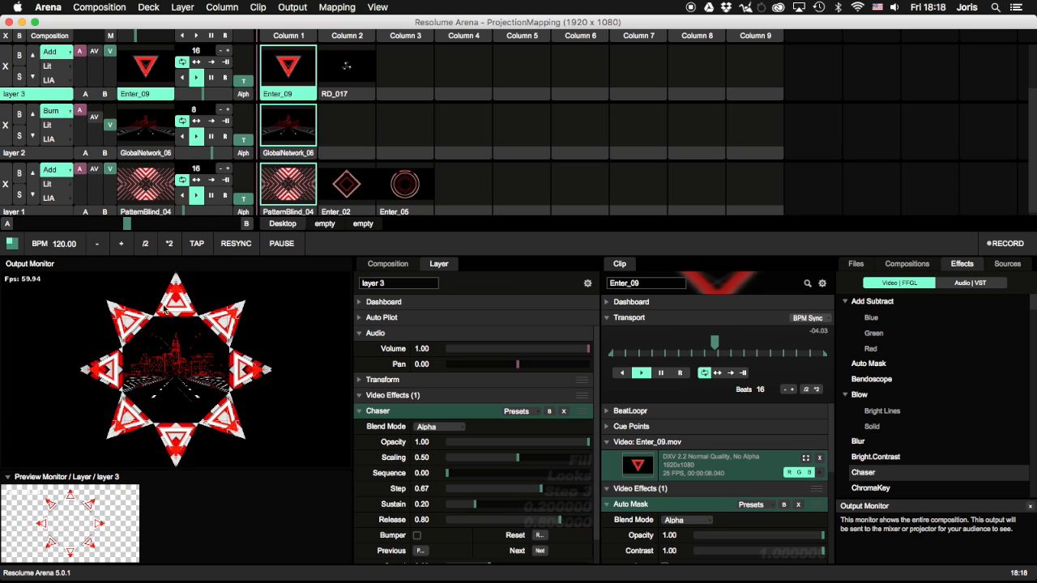
left_click(353, 70)
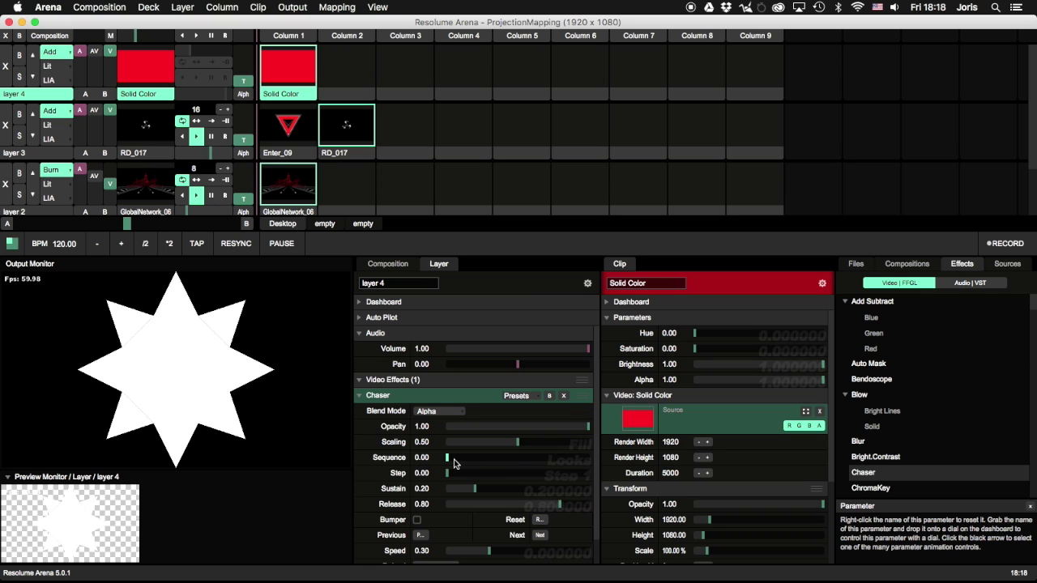
Step: Adjust layer 4's Chaser sequence value and play the RD_017 clip on layer 4
left_click_drag(454, 458, 459, 458)
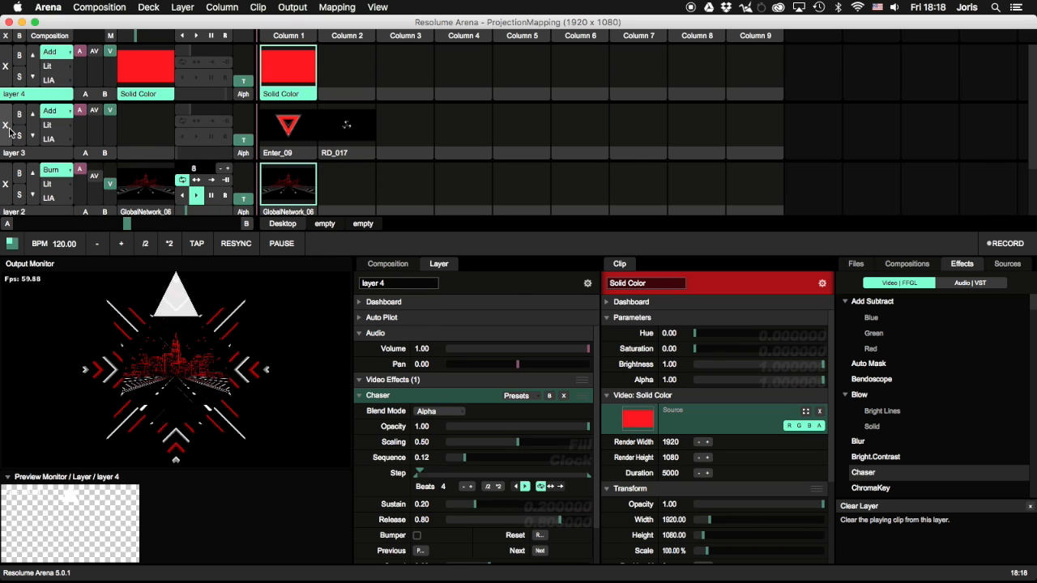
left_click(346, 68)
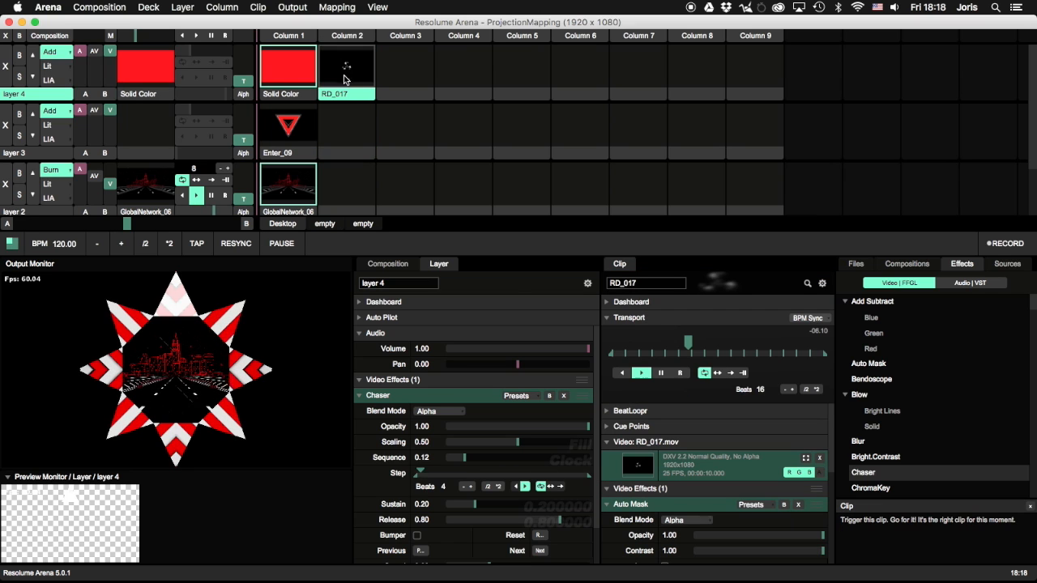
left_click(345, 69)
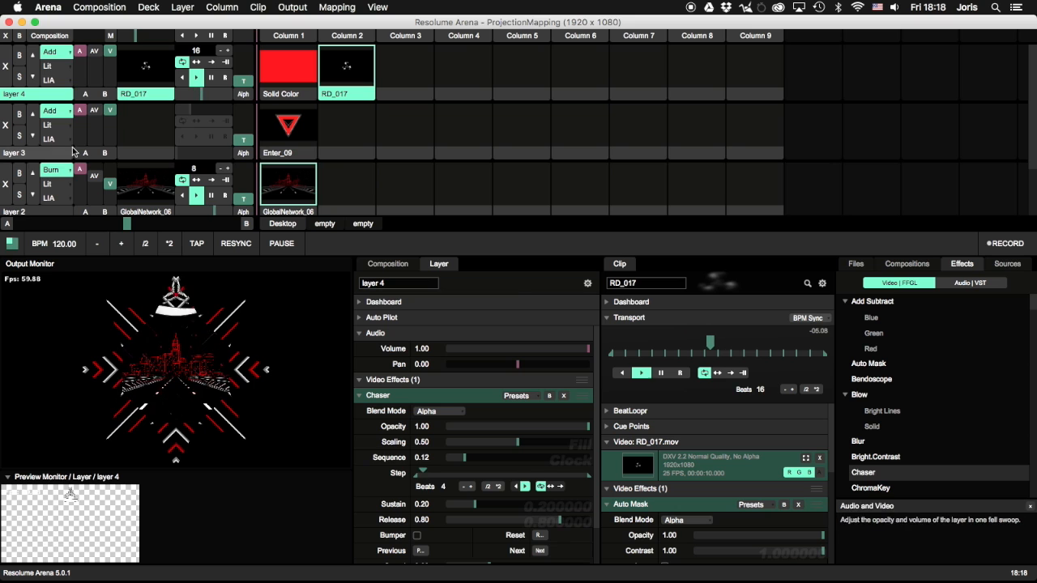
Step: Select layer 3's Enter_09 clip, then open Output > Advanced slice mapping
left_click(287, 126)
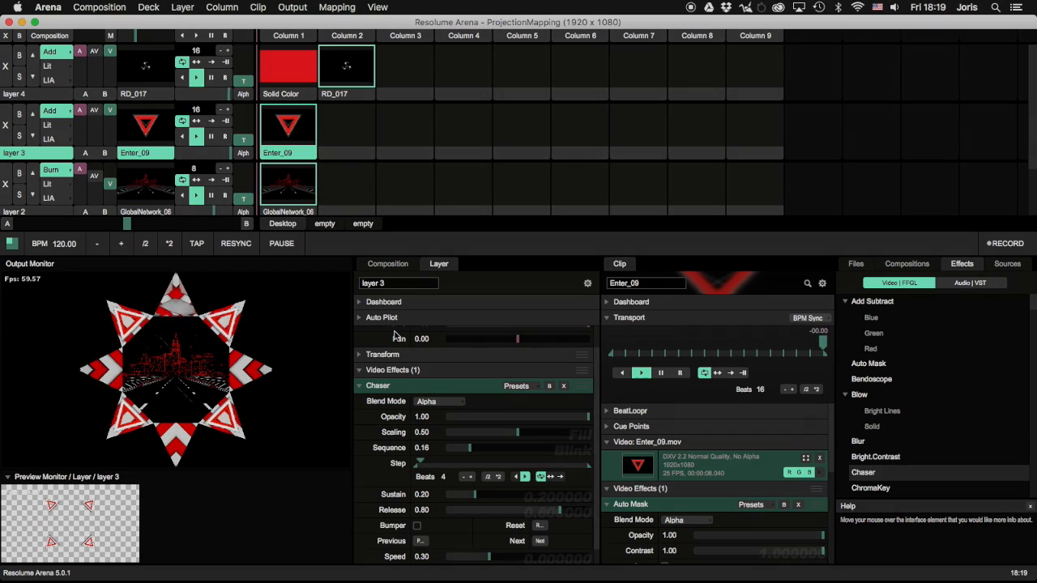
left_click(291, 7)
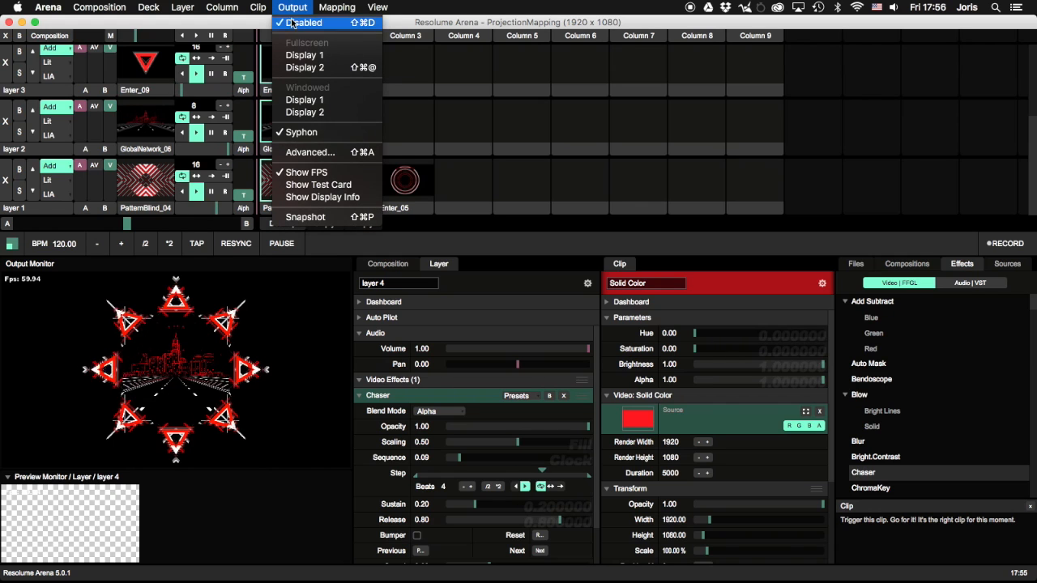
left_click(309, 153)
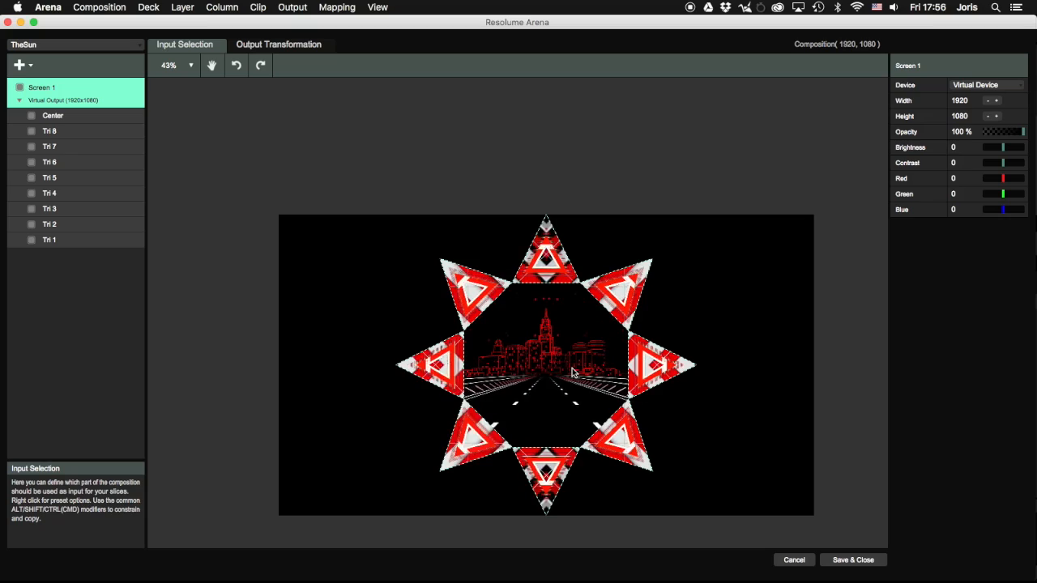
Step: In Output Transformation with Edit Points on, inspect the Tri 1, Center and Tri 2 slices
left_click(279, 44)
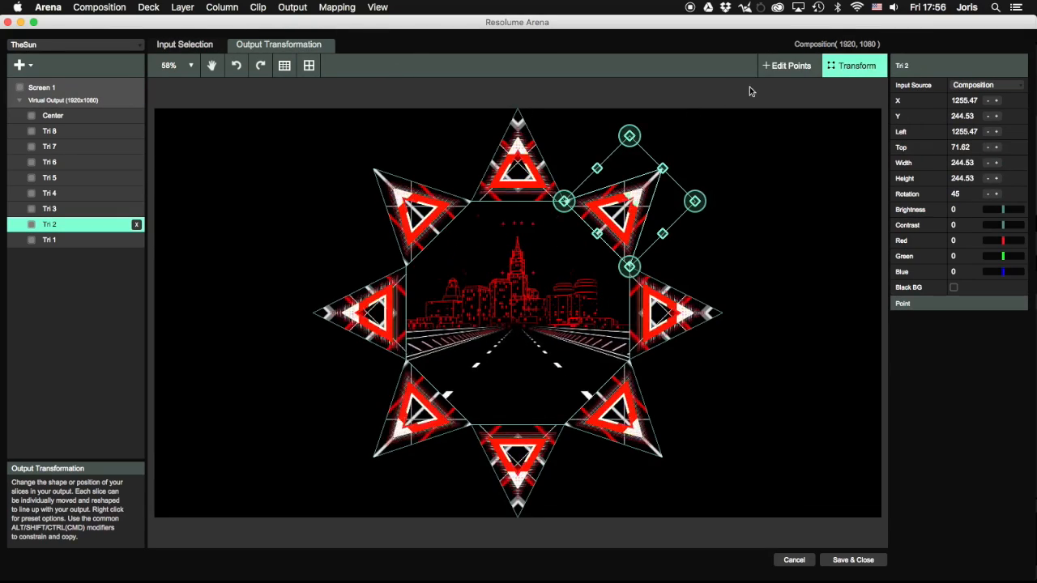
left_click(787, 65)
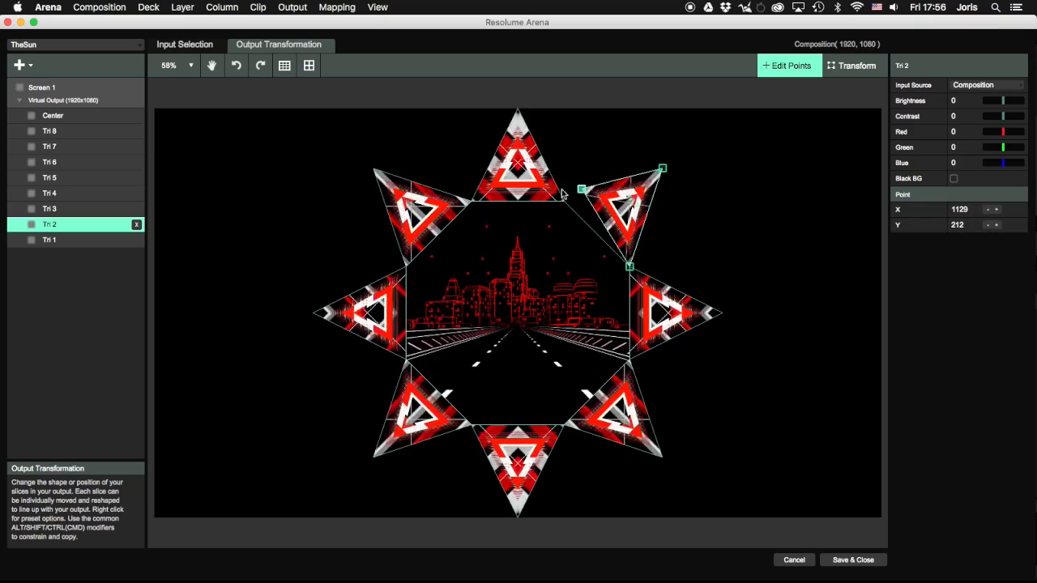
left_click(51, 240)
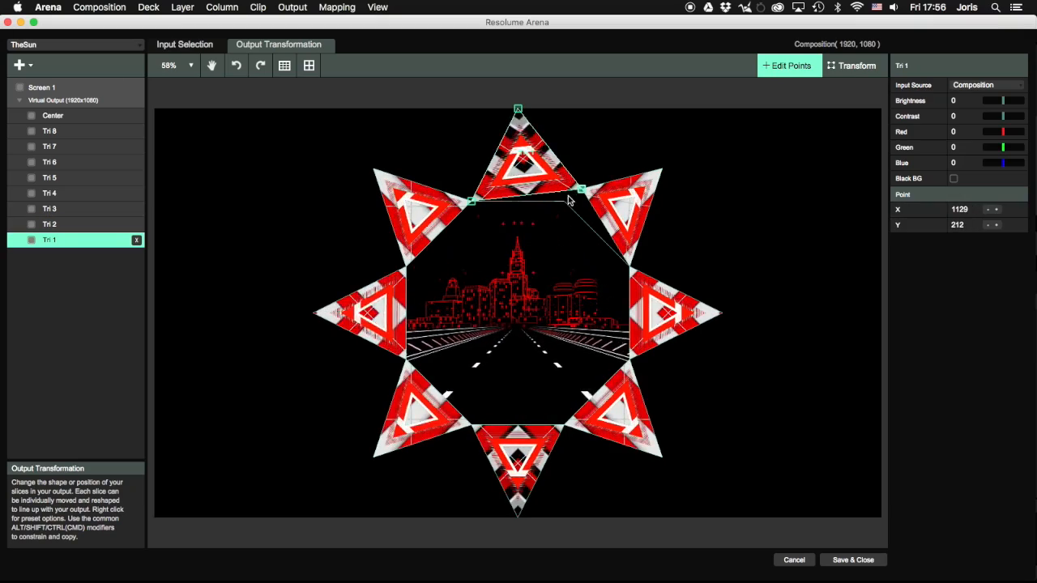
left_click(52, 115)
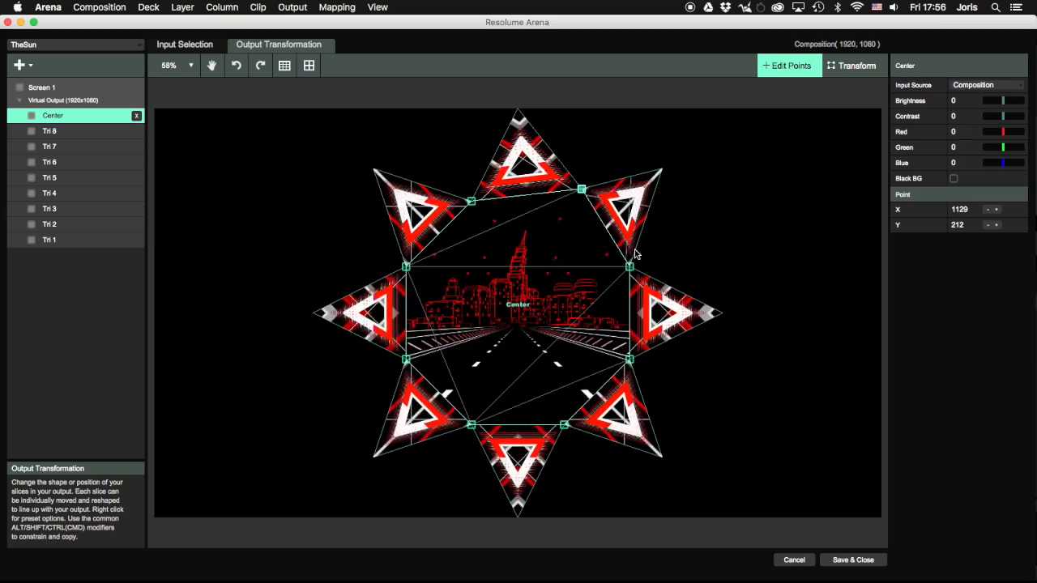
left_click(49, 223)
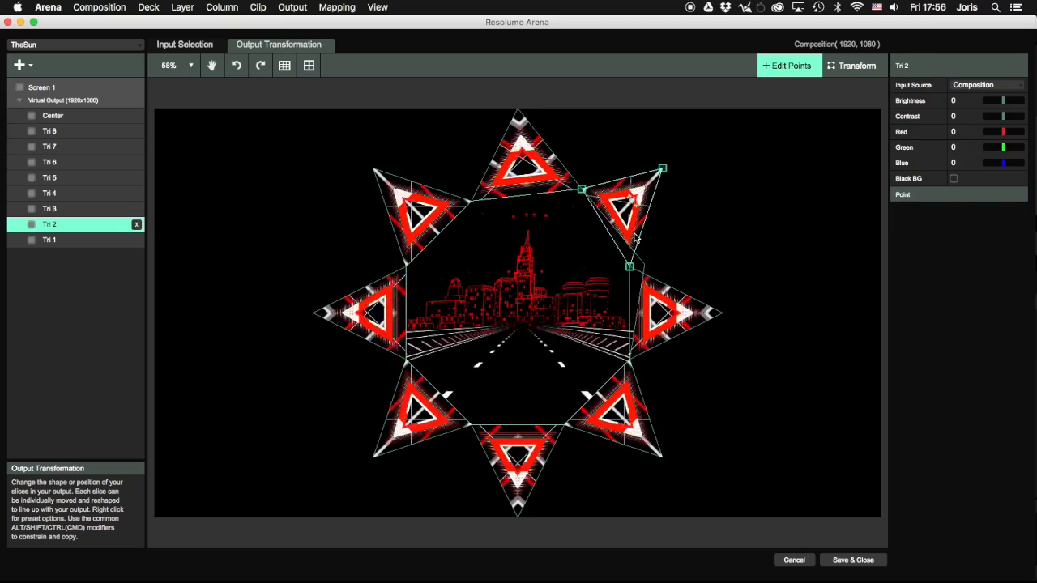
left_click(49, 208)
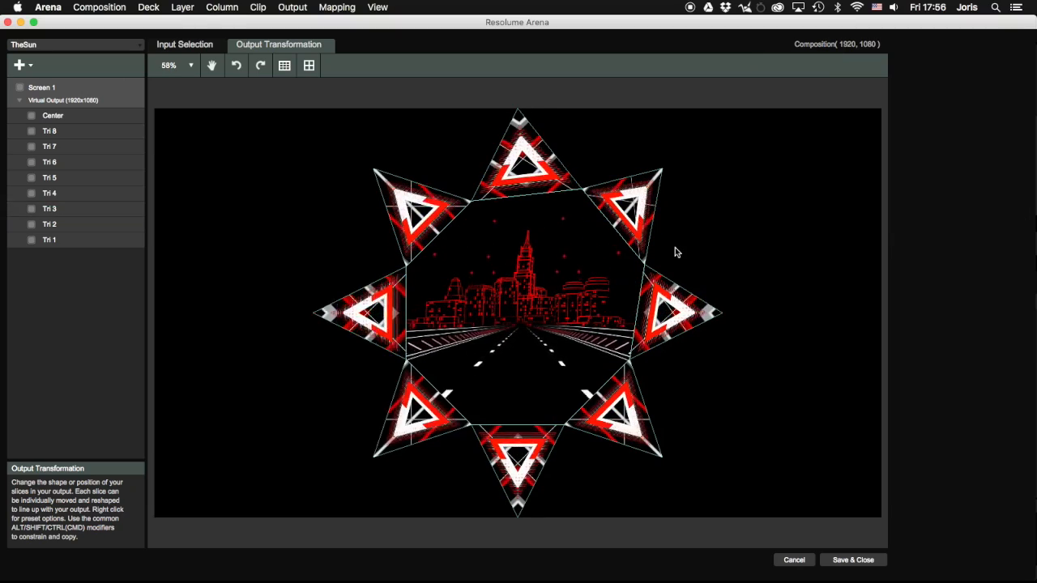
mouse_move(747, 455)
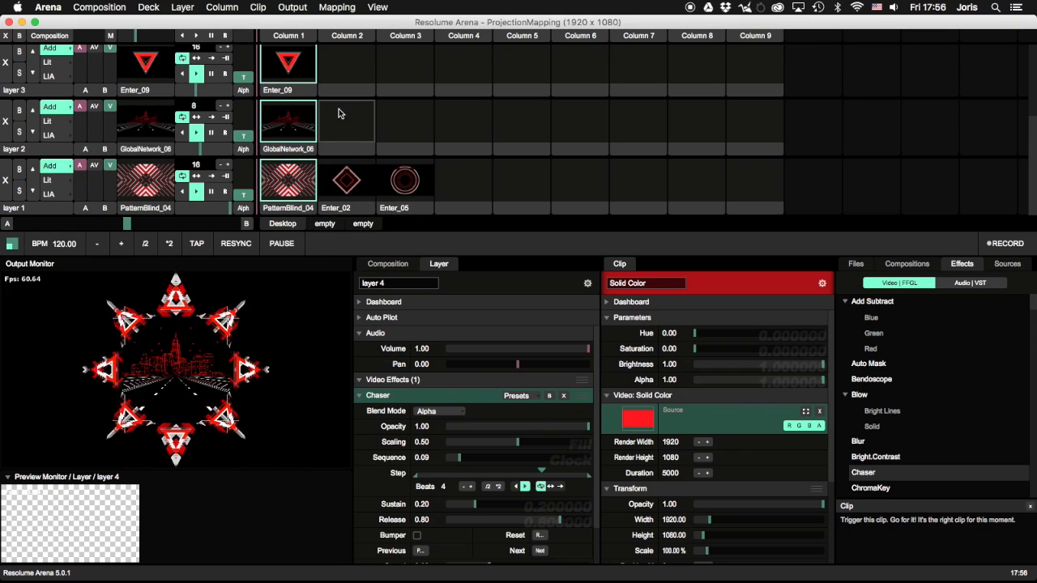
Step: Duplicate layer 1 and play Enter_05 on the new layer 1 Copy
left_click(15, 208)
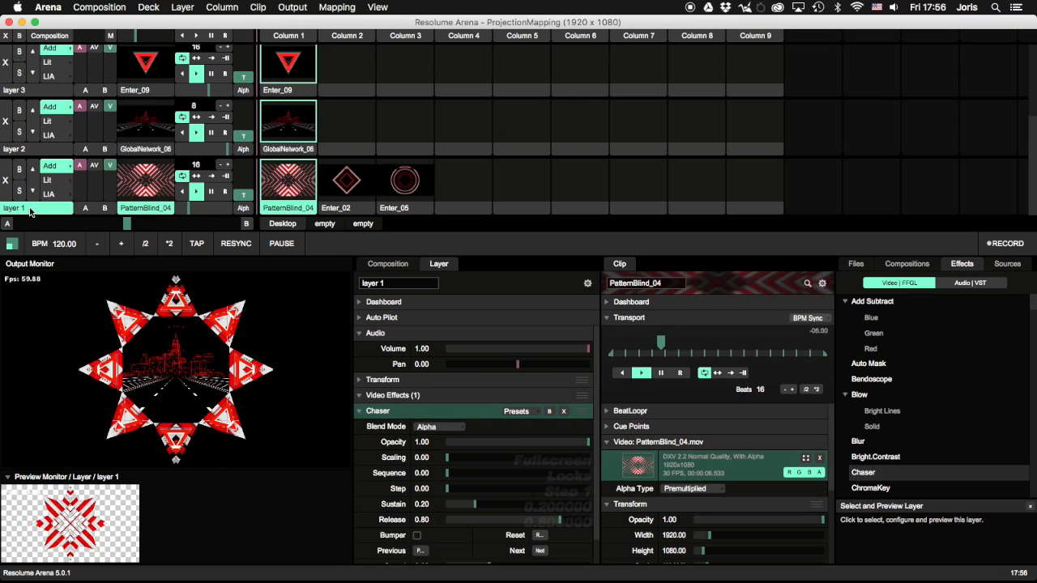
right_click(16, 209)
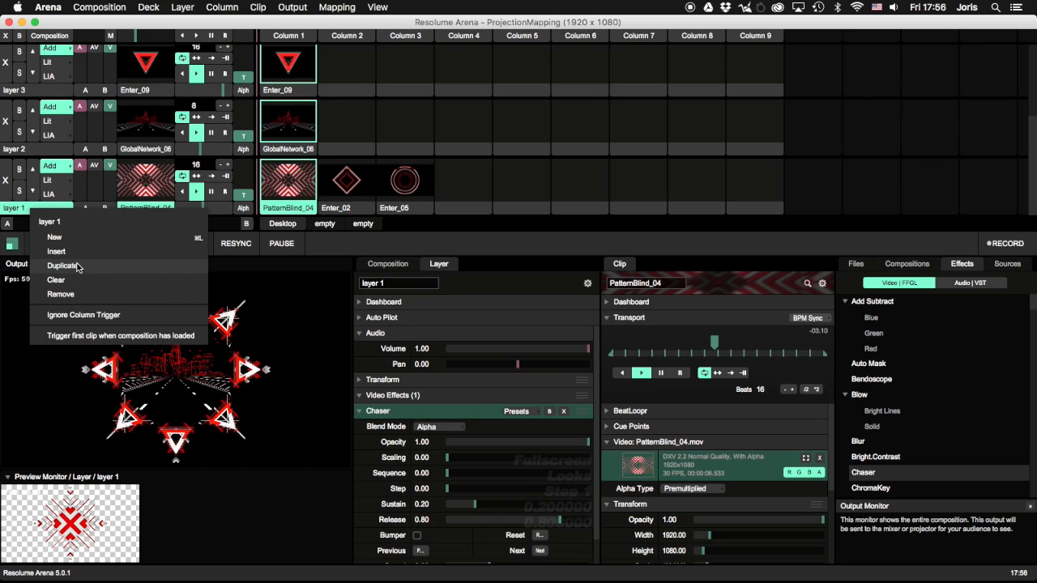
left_click(62, 266)
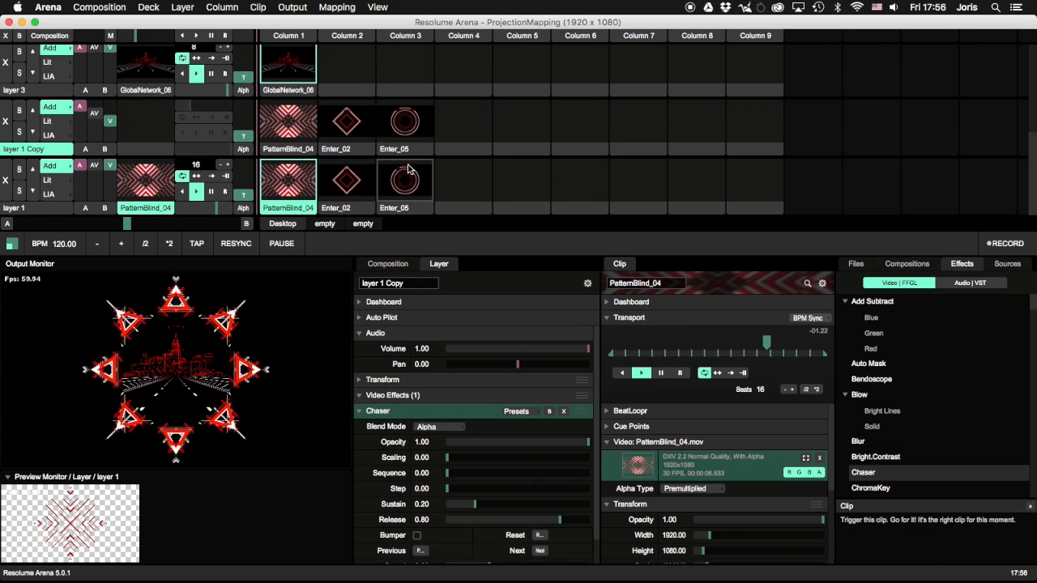
left_click(404, 121)
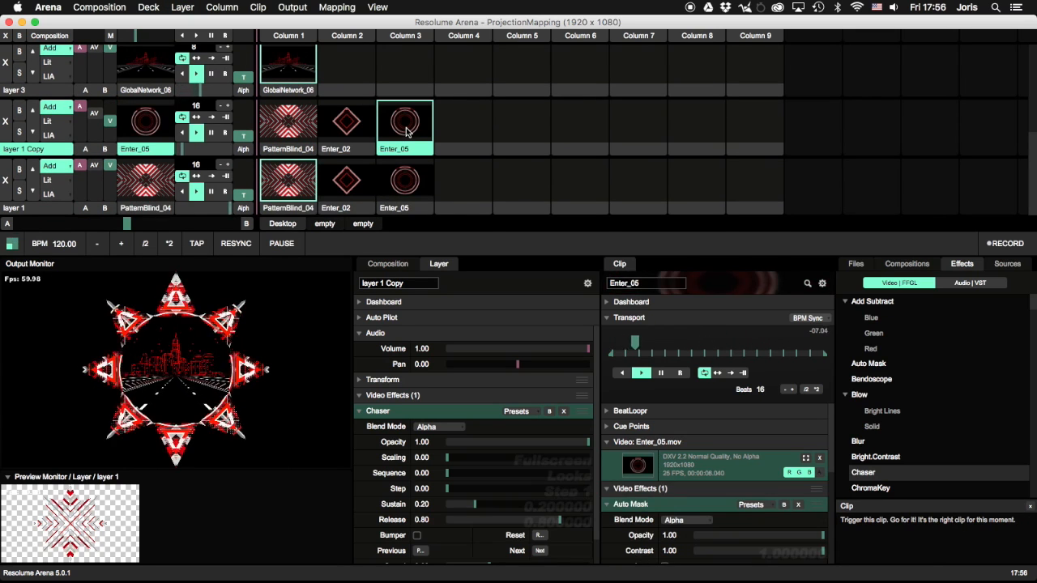